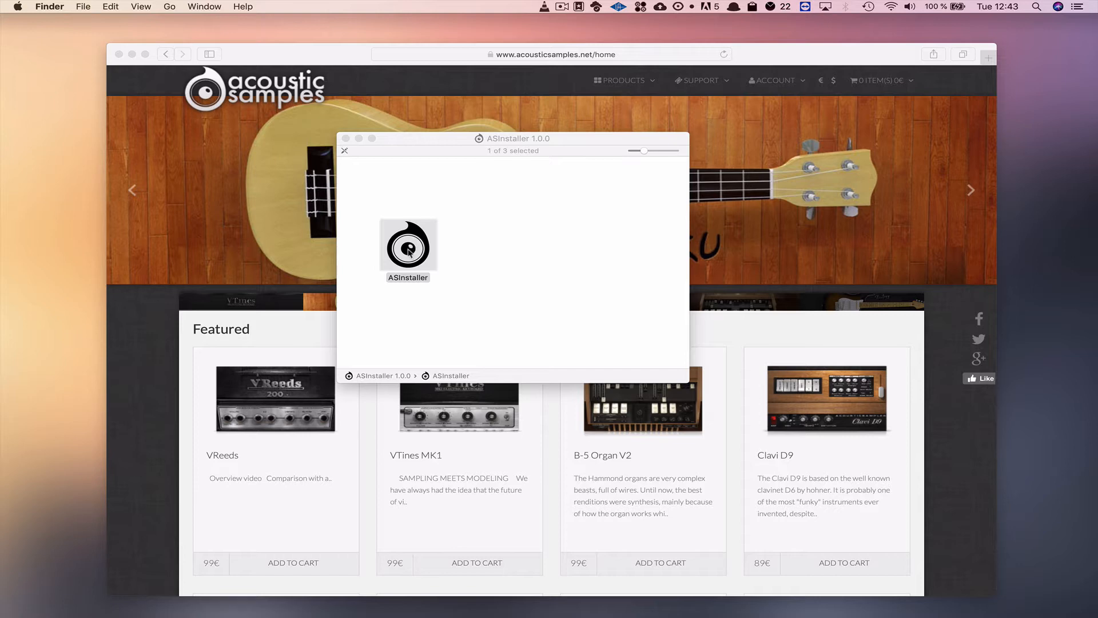
# Launch the Acoustic Samples installer and enter the account email and password.
pyautogui.click(407, 246)
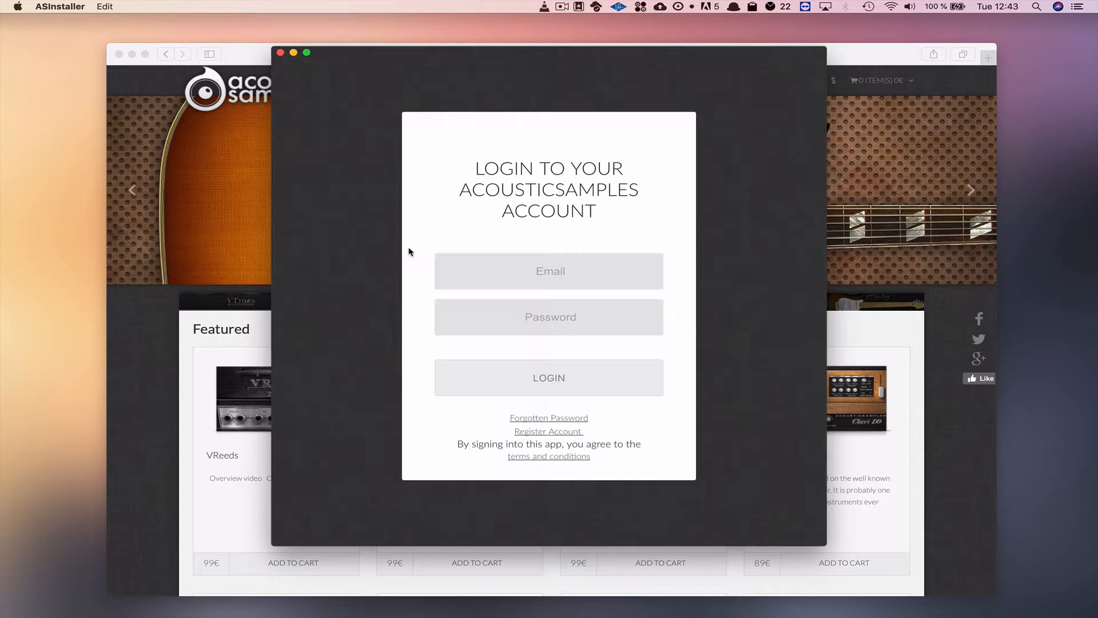
pyautogui.write('test2@test2.com')
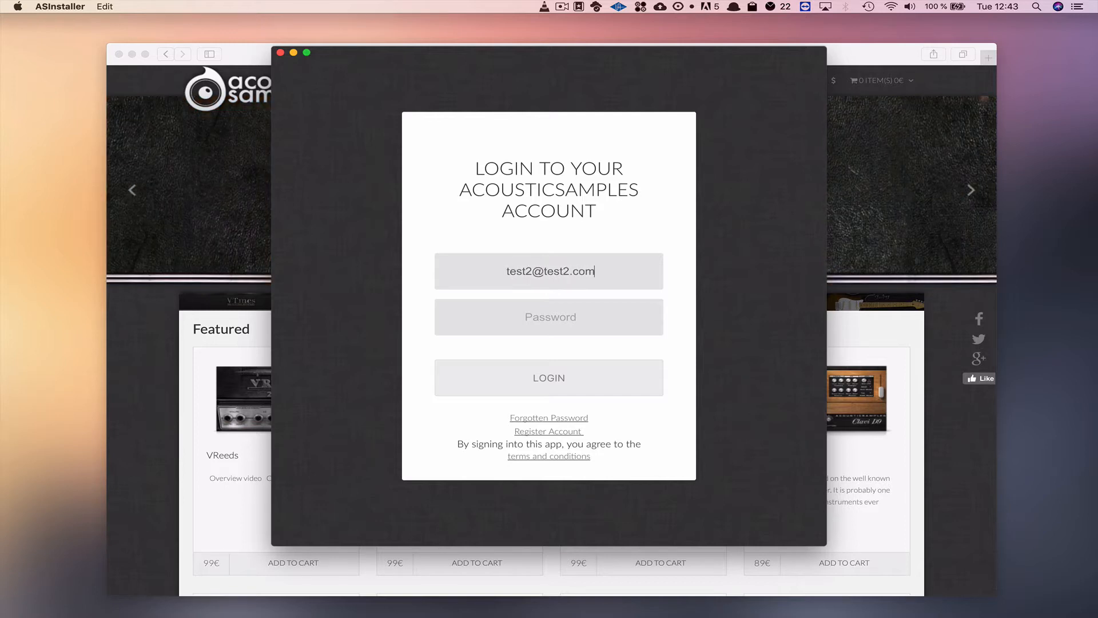
pyautogui.write('••••••••')
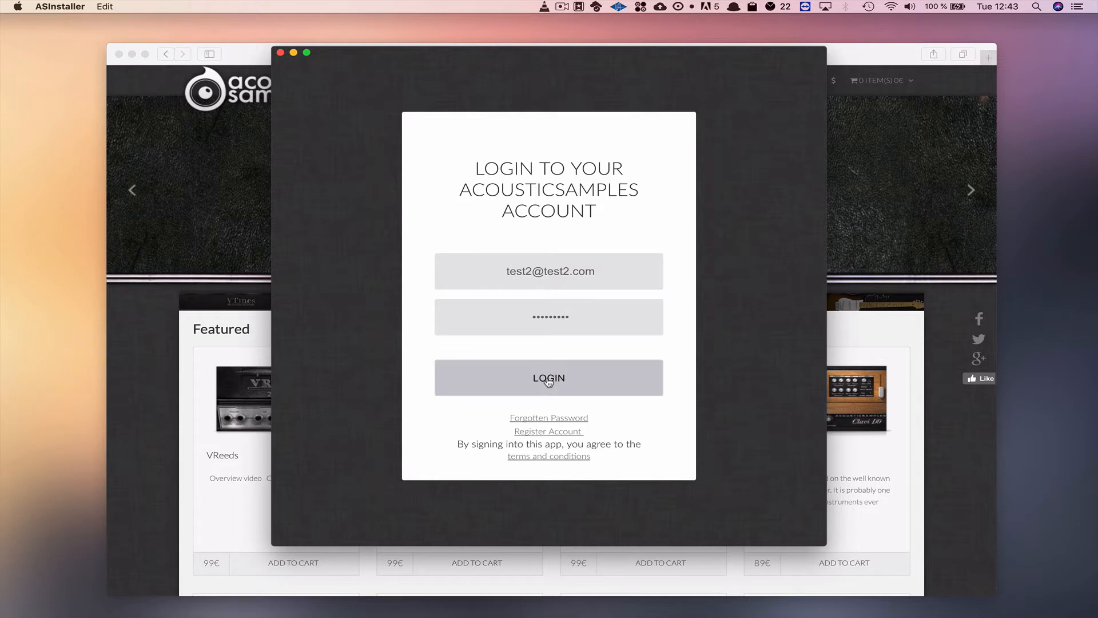
# Log in and start downloading UVI Workstation 3.0.10 for Mac.
pyautogui.click(549, 377)
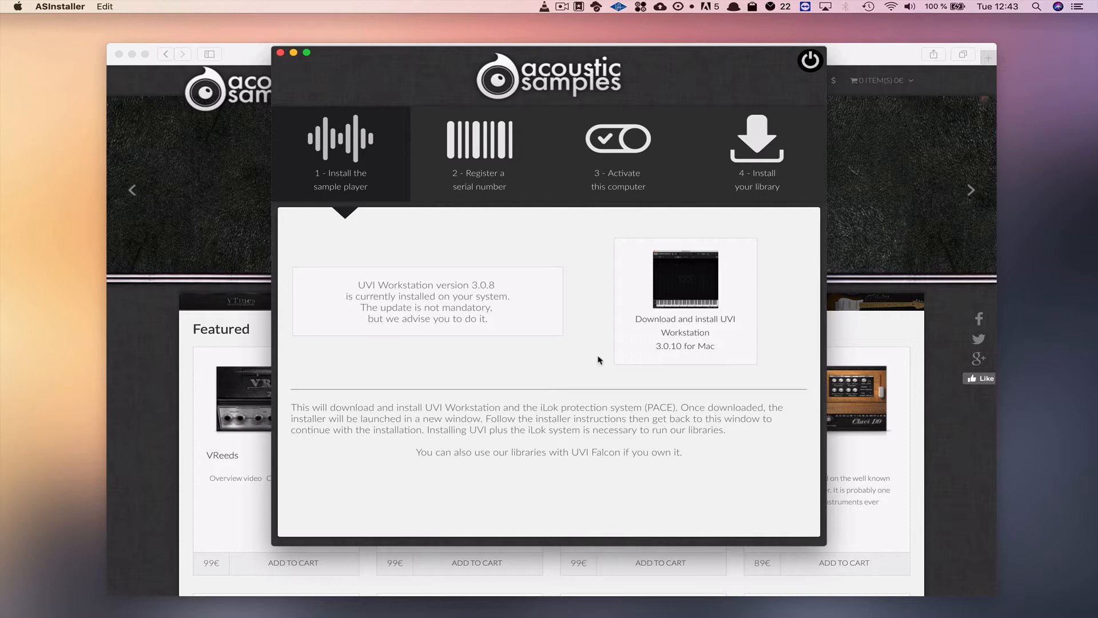
pyautogui.moveTo(608, 358)
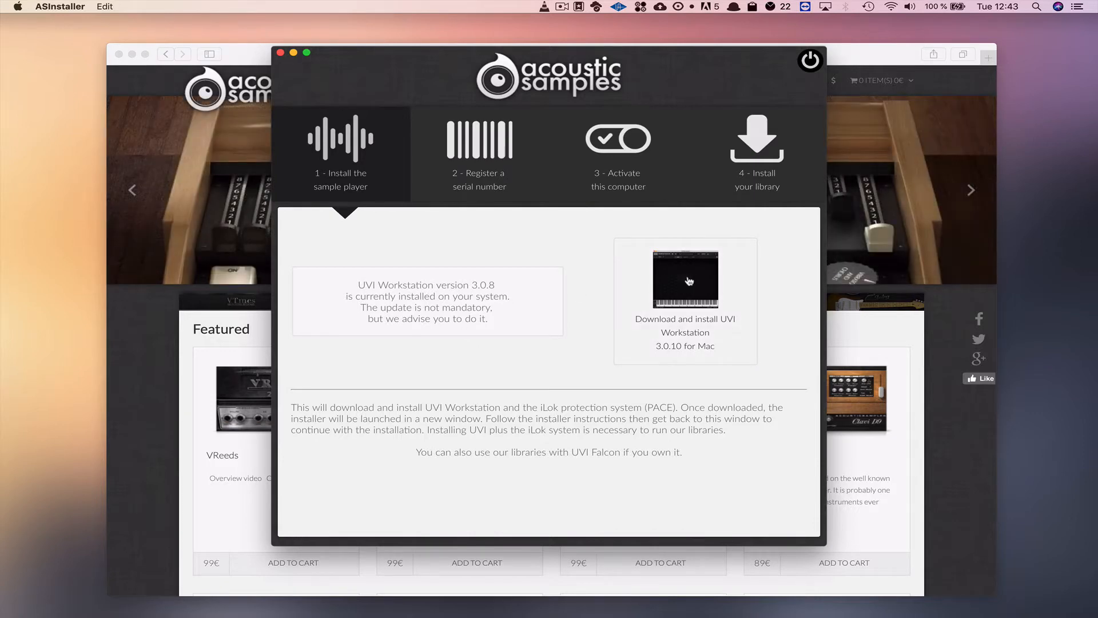
pyautogui.click(687, 279)
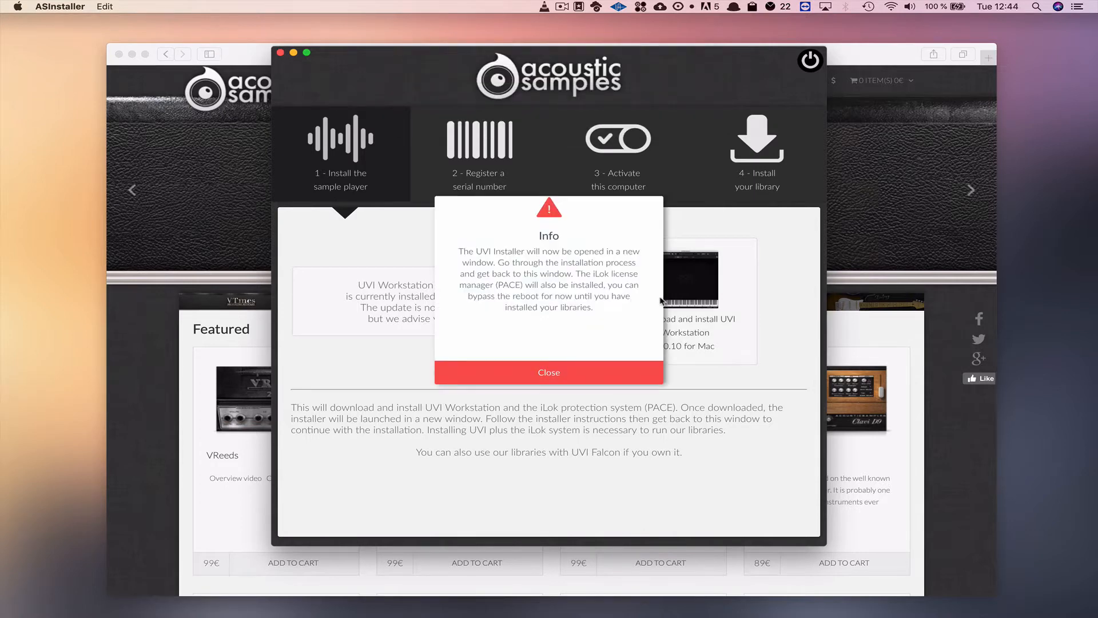
# Run UVI Workstation.pkg, accept the licence terms and install with the admin password.
pyautogui.click(549, 372)
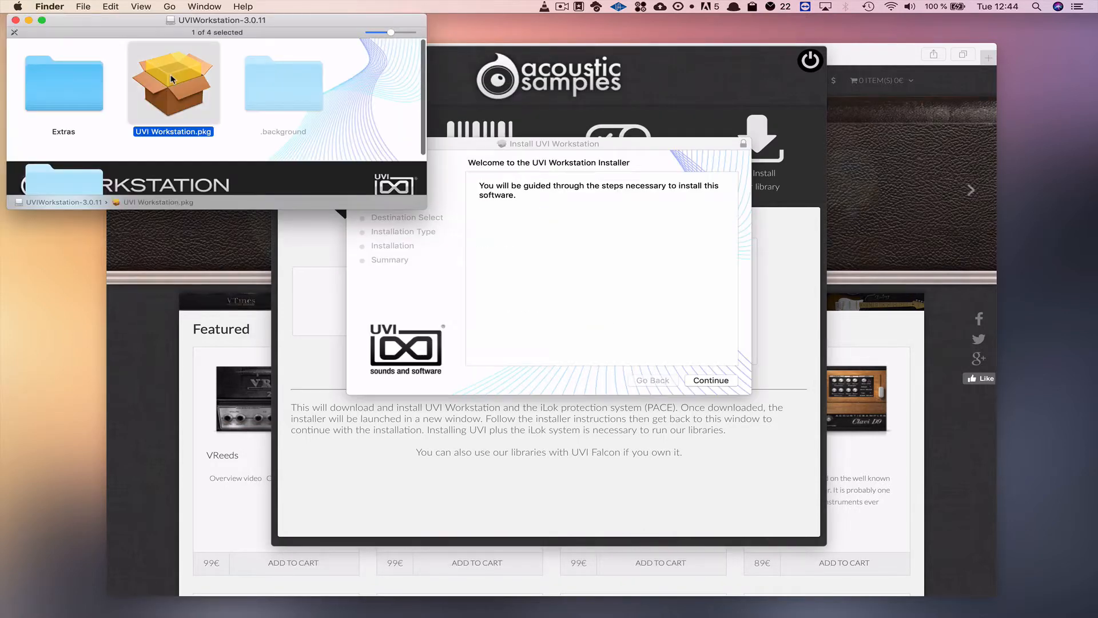
pyautogui.click(711, 379)
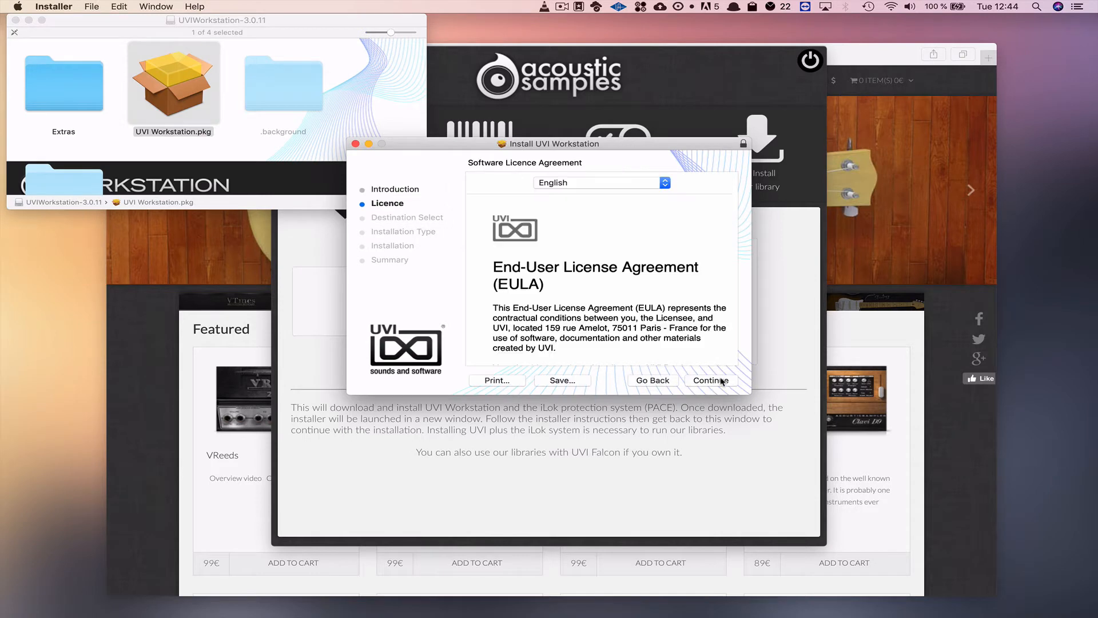
pyautogui.click(712, 379)
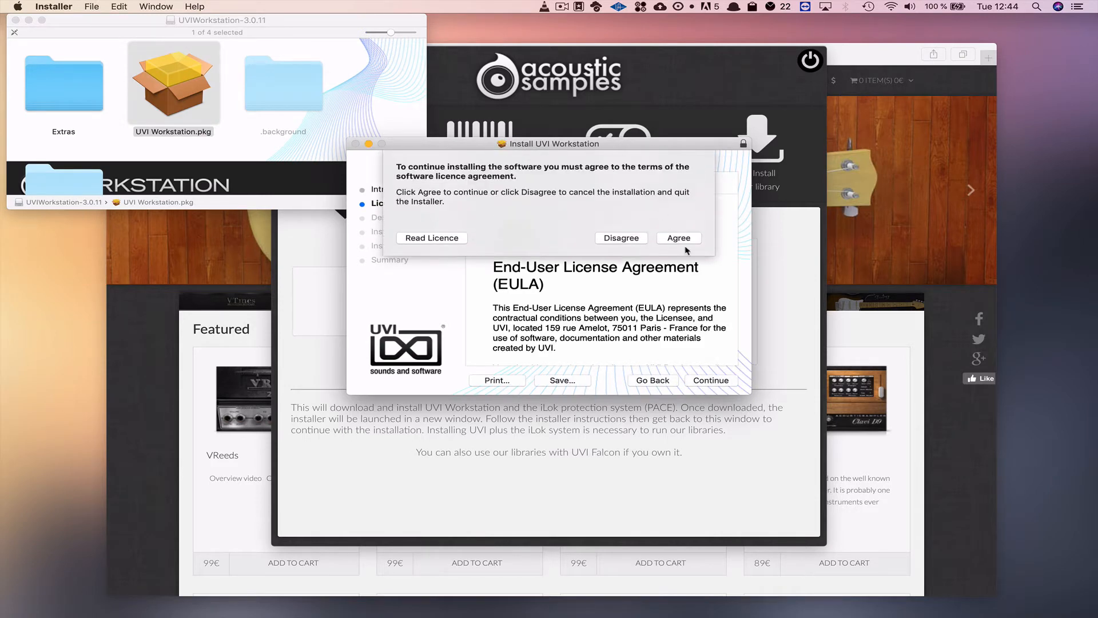
pyautogui.click(679, 238)
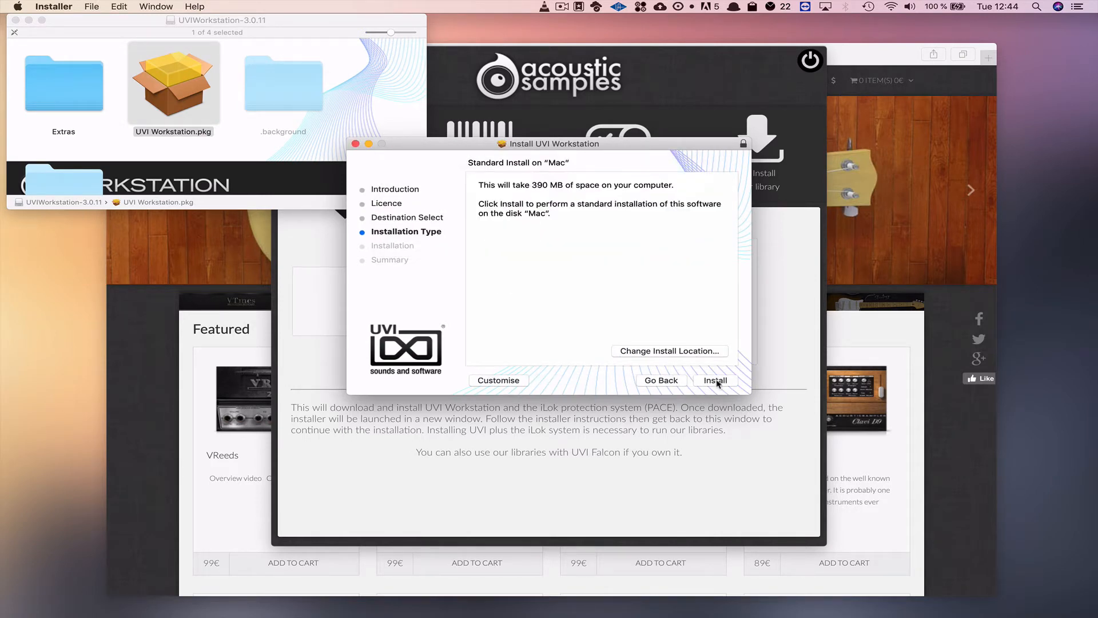
pyautogui.click(715, 380)
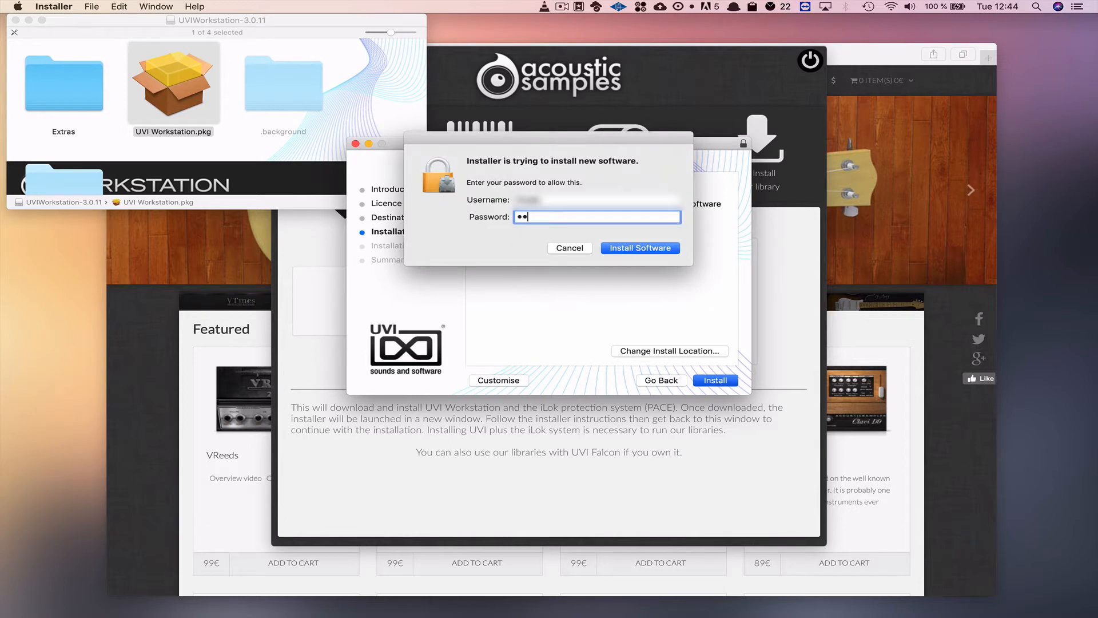
pyautogui.click(640, 247)
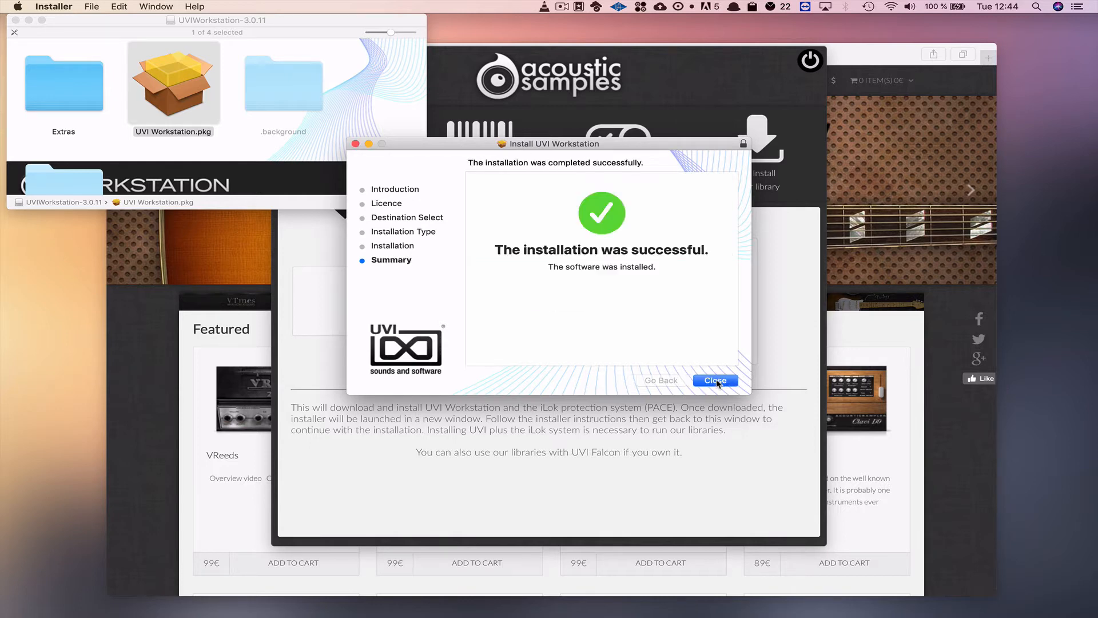
# Close the finished installer and answer the prompt about trashing the package.
pyautogui.click(715, 381)
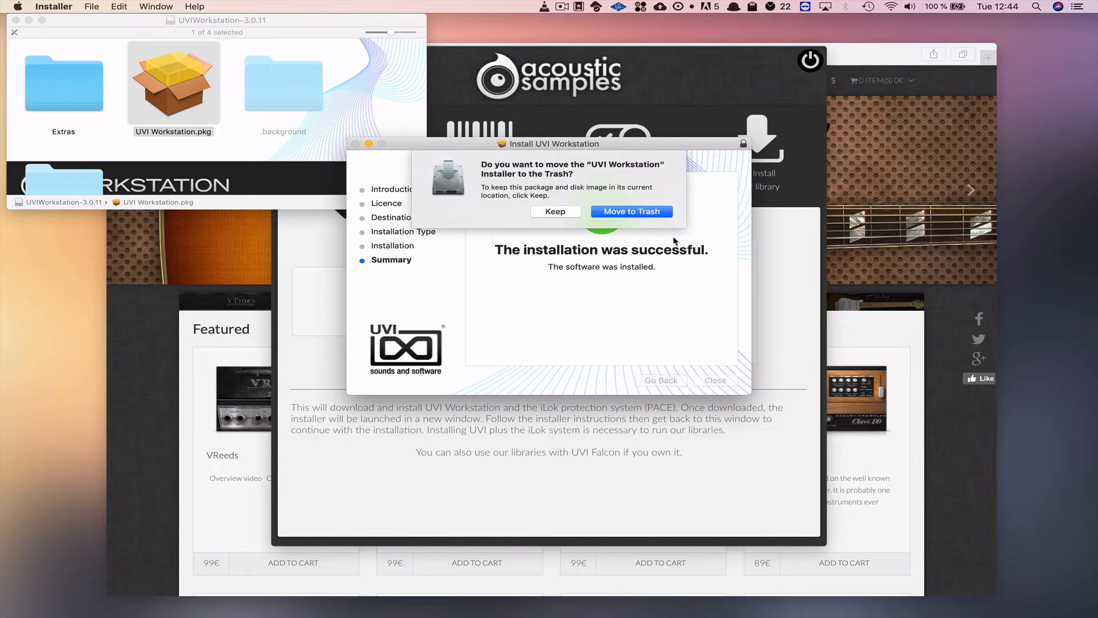
pyautogui.click(631, 211)
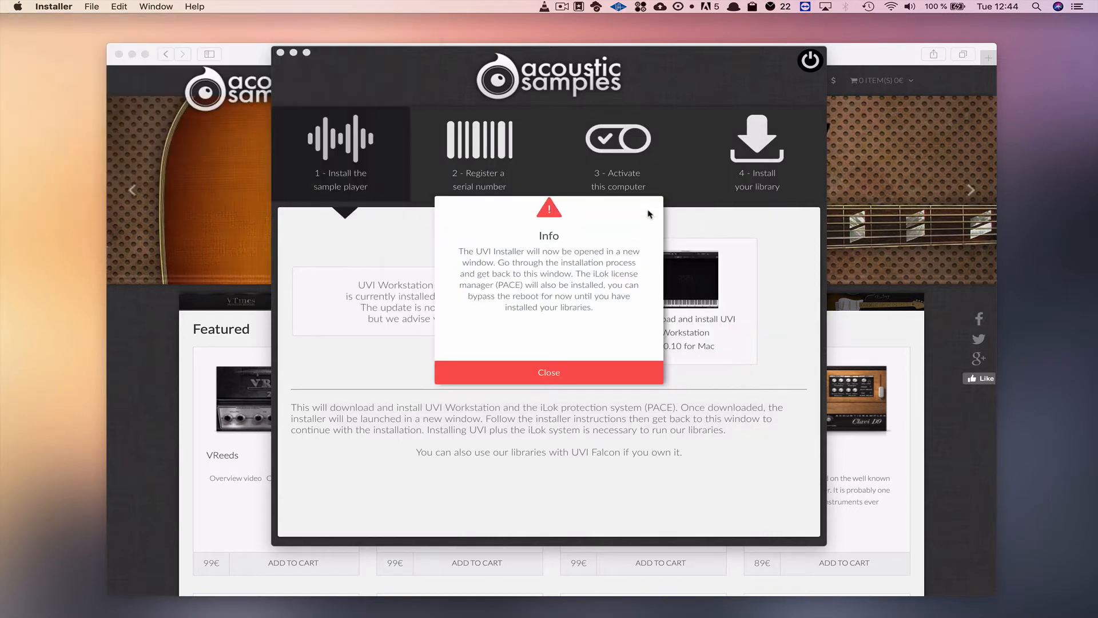
# Go to 'Register a serial number' and authorize the AS Guitar Collection serial.
pyautogui.click(549, 373)
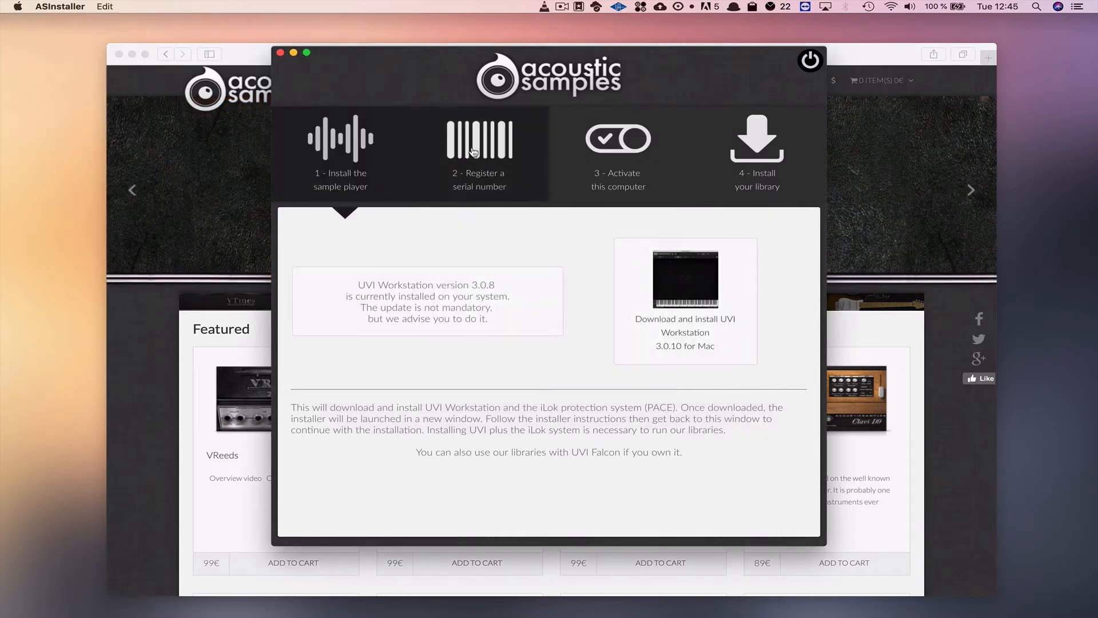
pyautogui.click(478, 140)
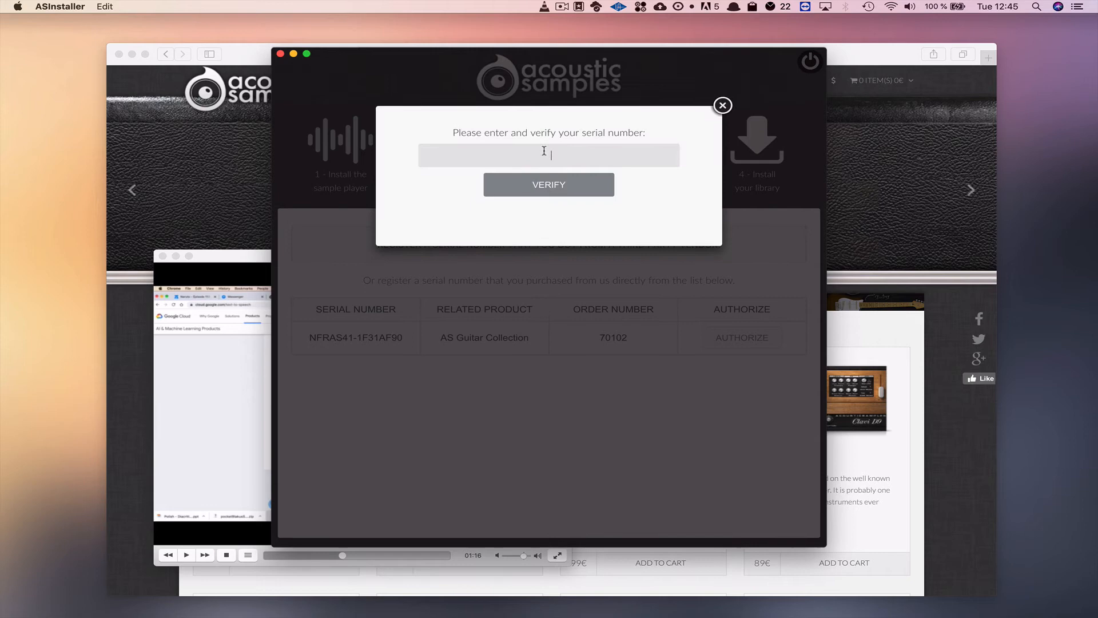
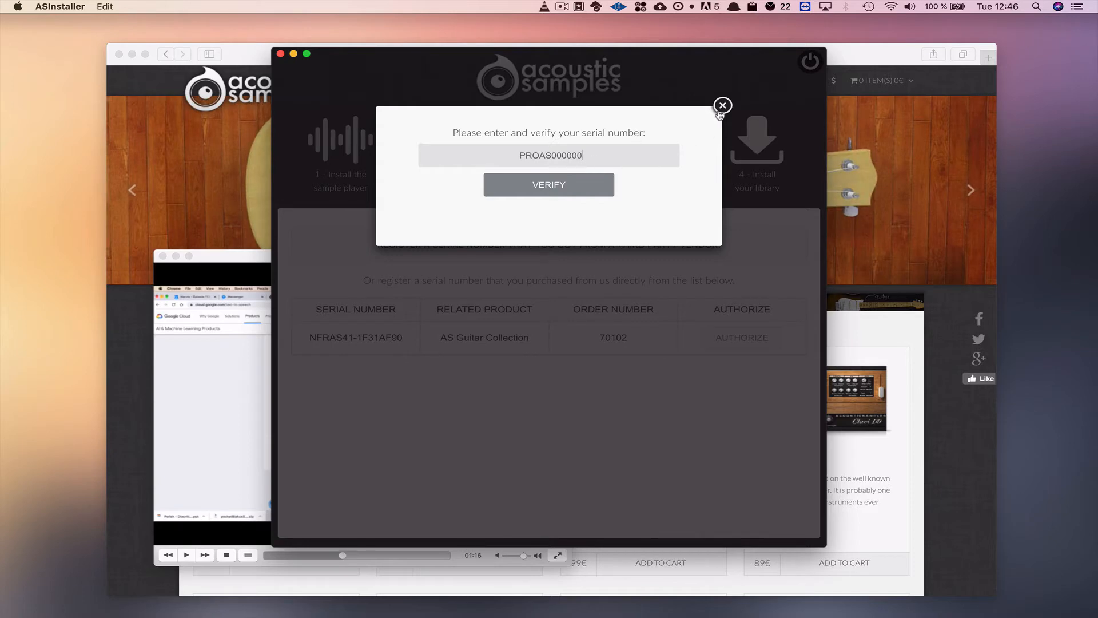
pyautogui.click(741, 337)
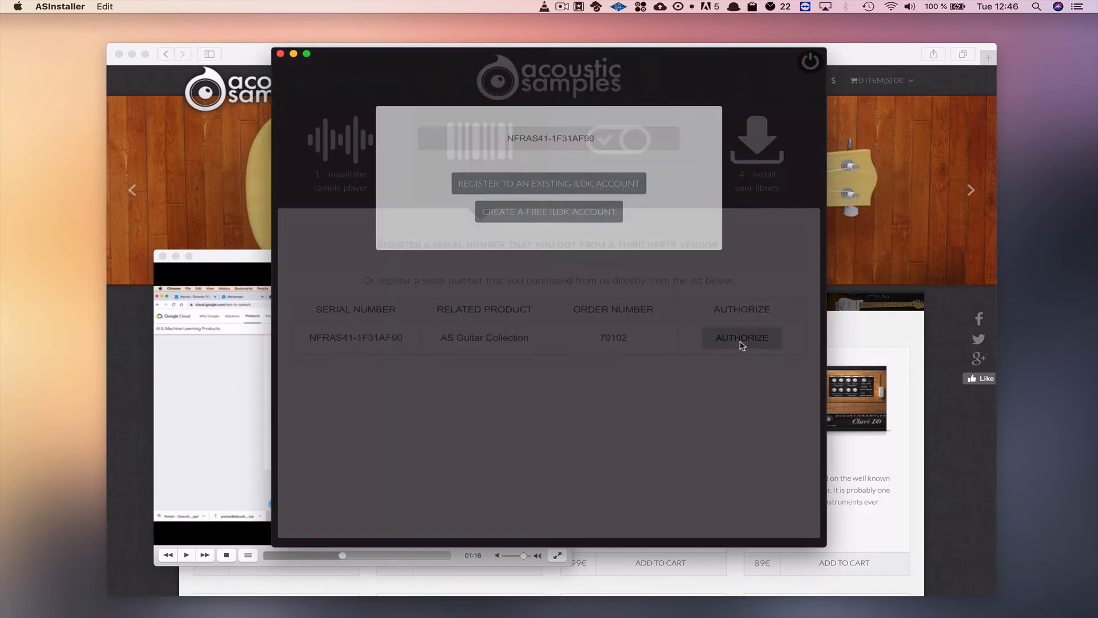
pyautogui.click(741, 338)
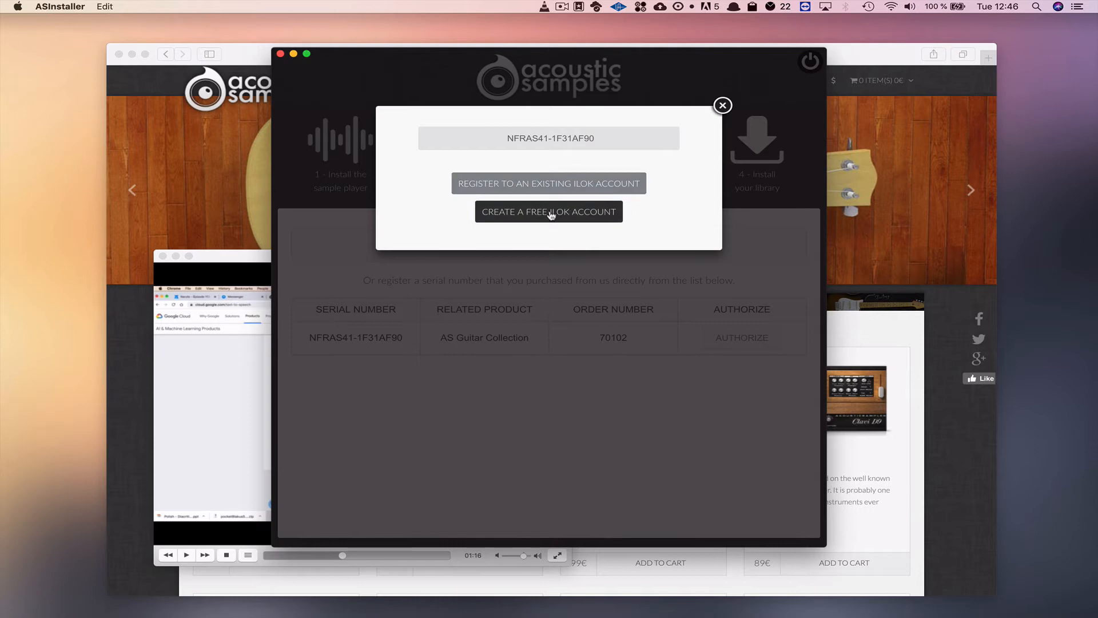
# Fill in the new iLok account form as 'testAS' and create the account.
pyautogui.click(549, 212)
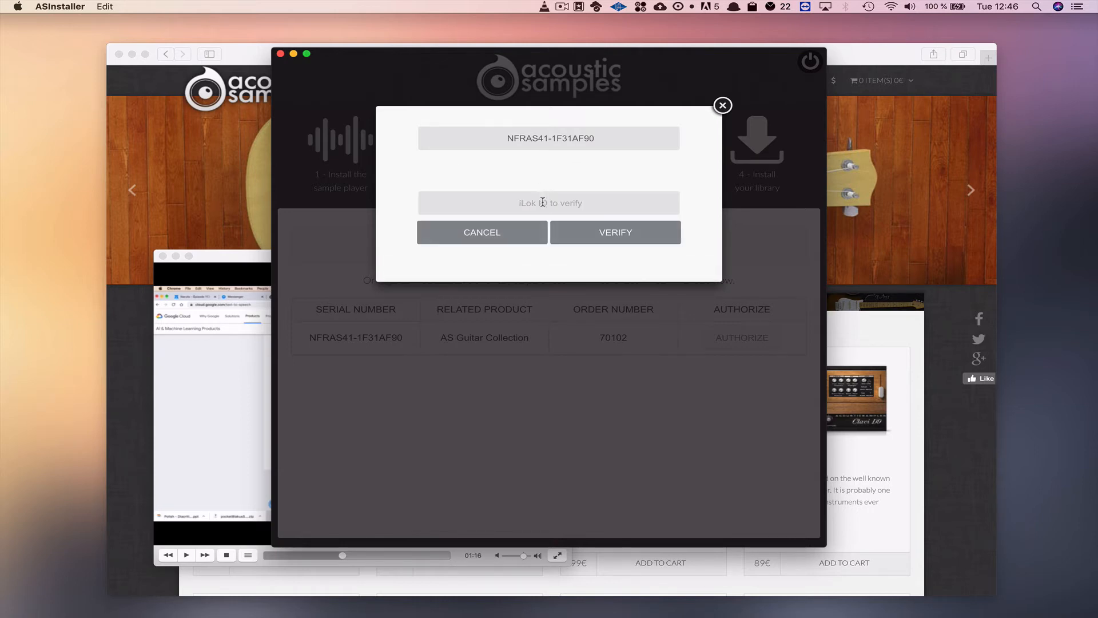
pyautogui.click(614, 232)
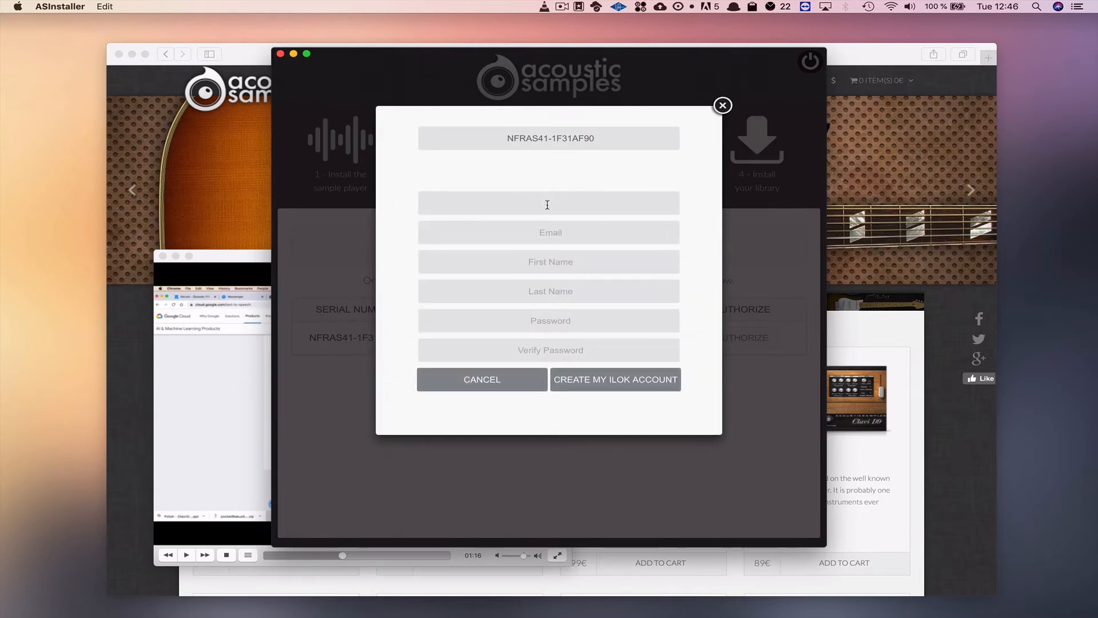
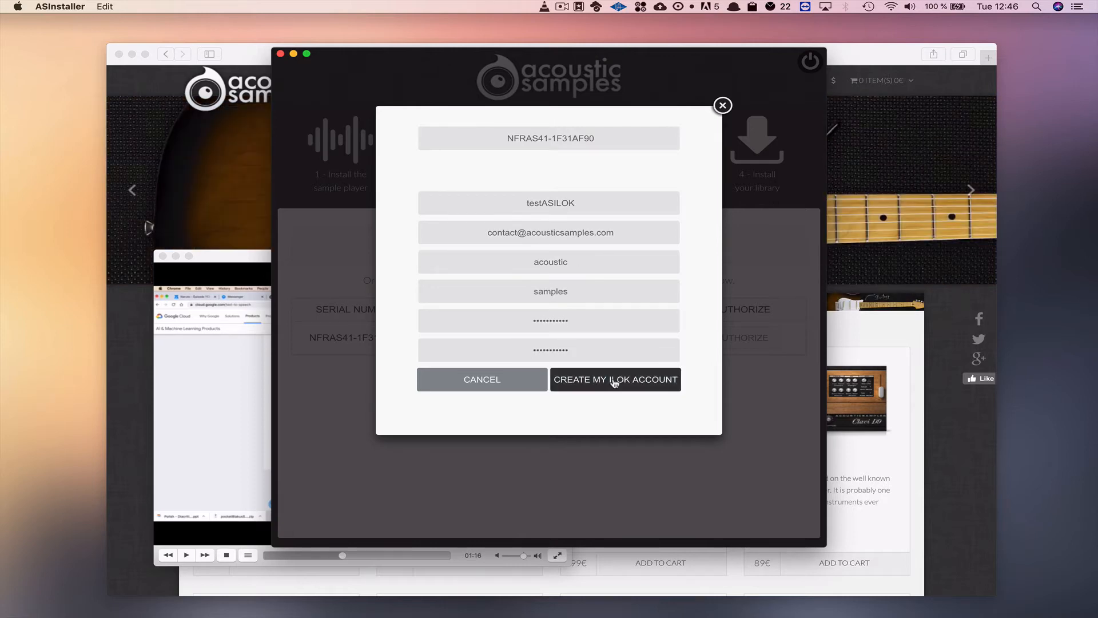
pyautogui.click(615, 379)
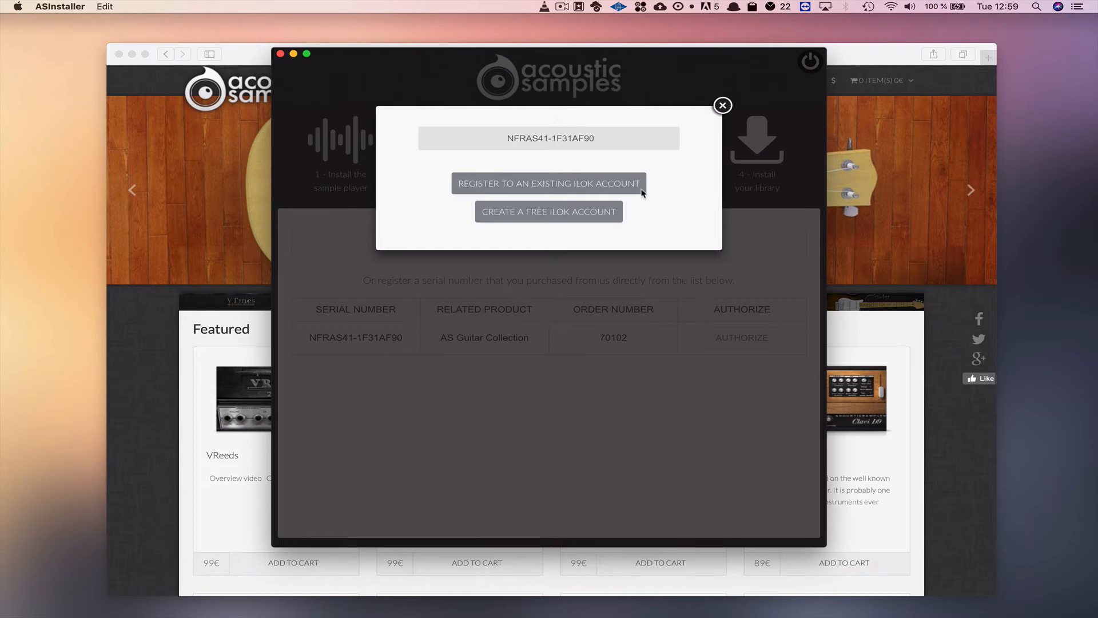
# Verify the existing iLok account 'testAS' and register the serial to it.
pyautogui.click(548, 183)
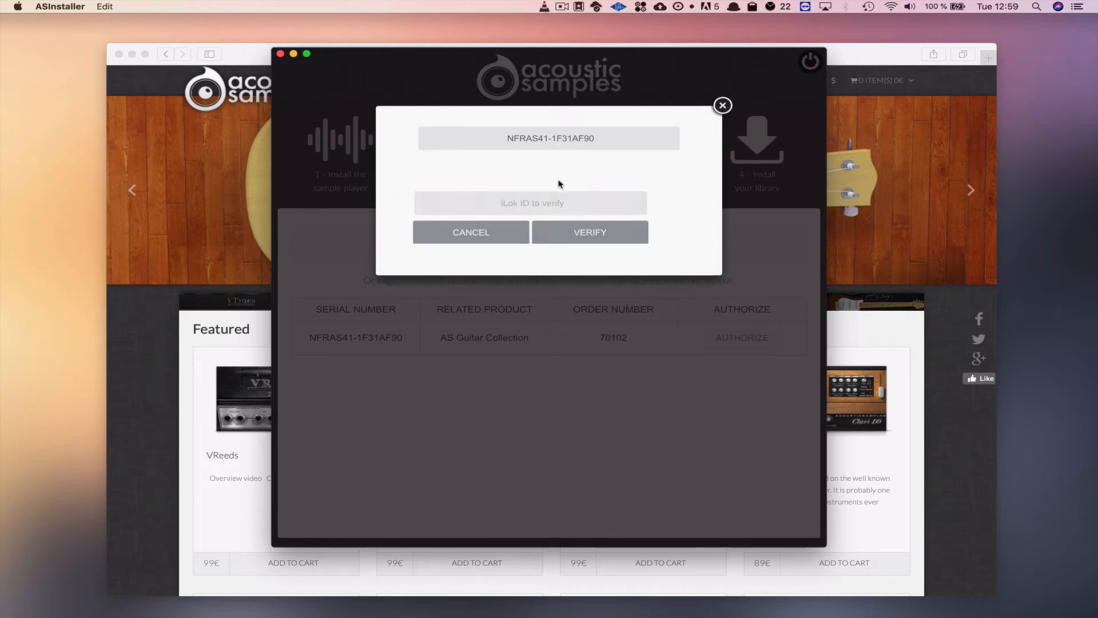
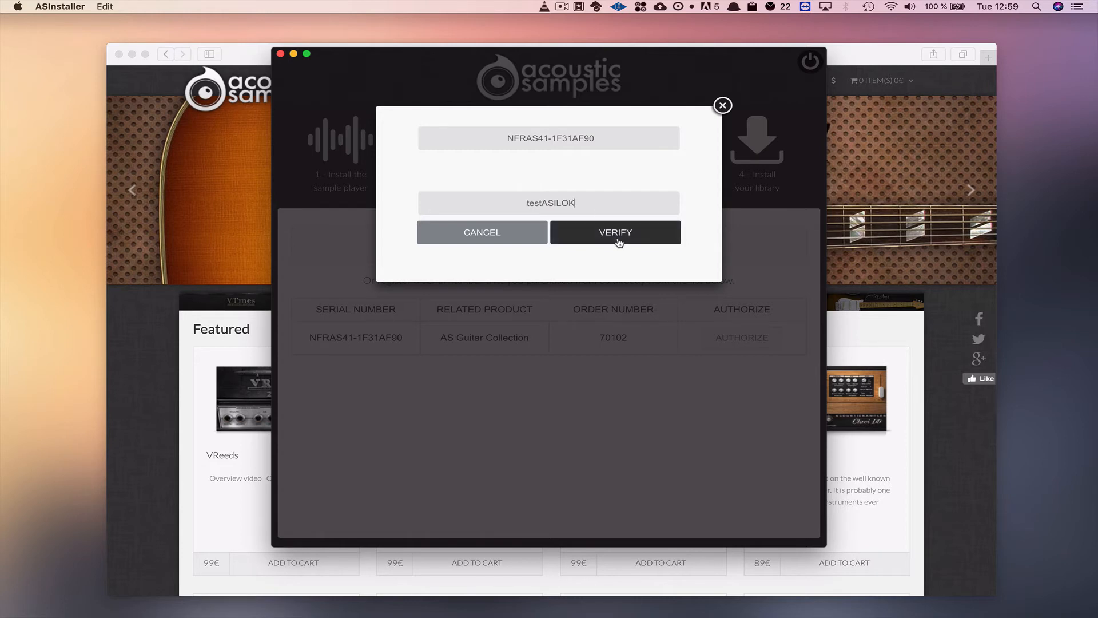
pyautogui.click(615, 232)
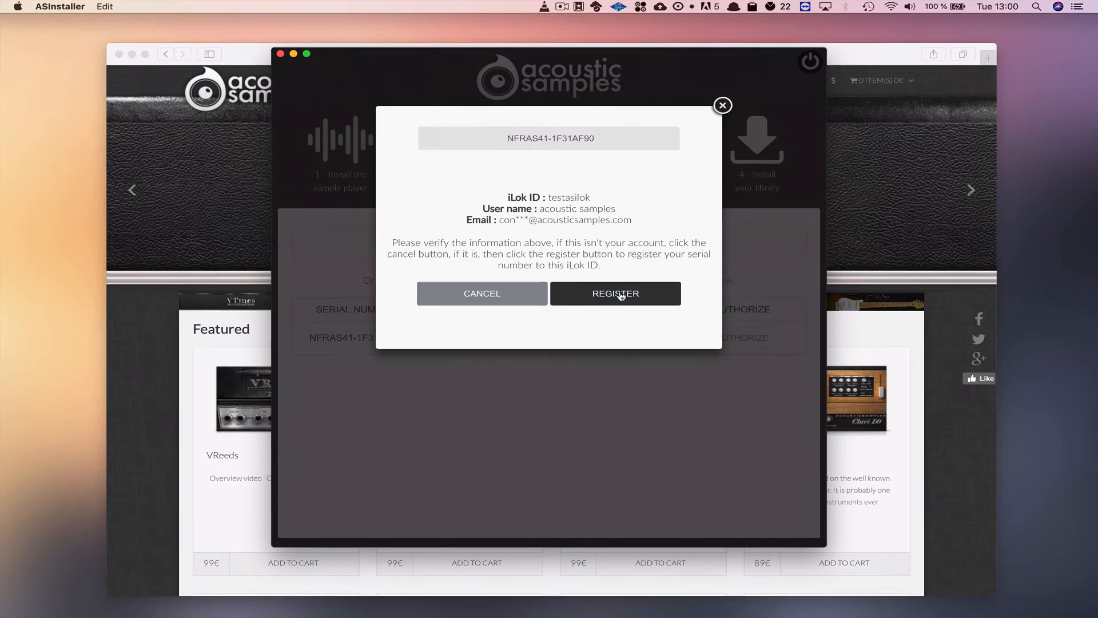
pyautogui.click(615, 292)
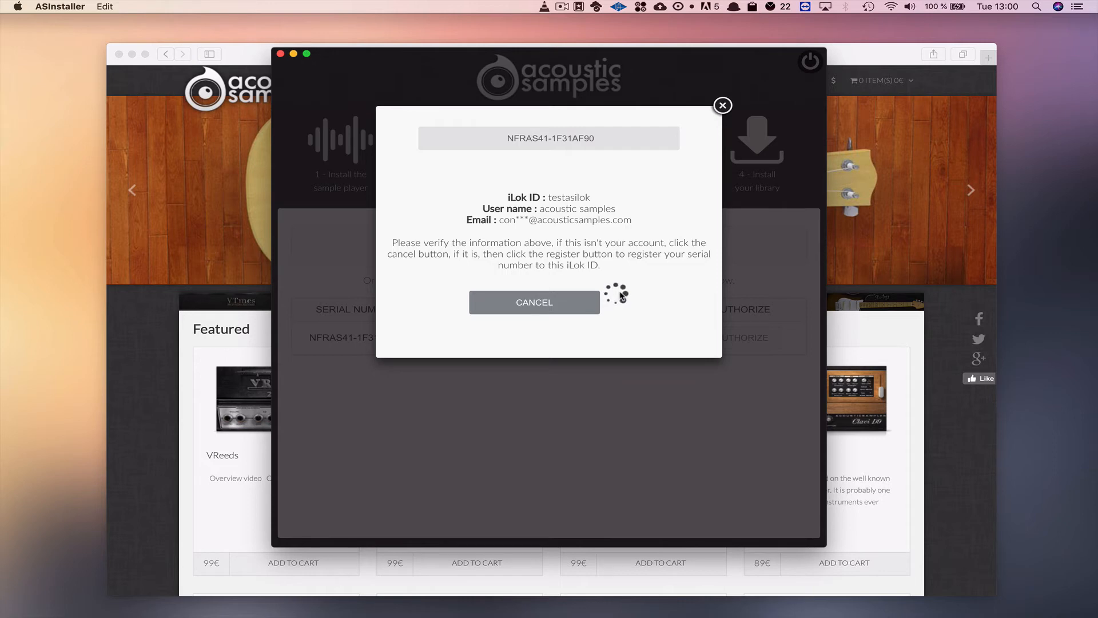
pyautogui.click(615, 293)
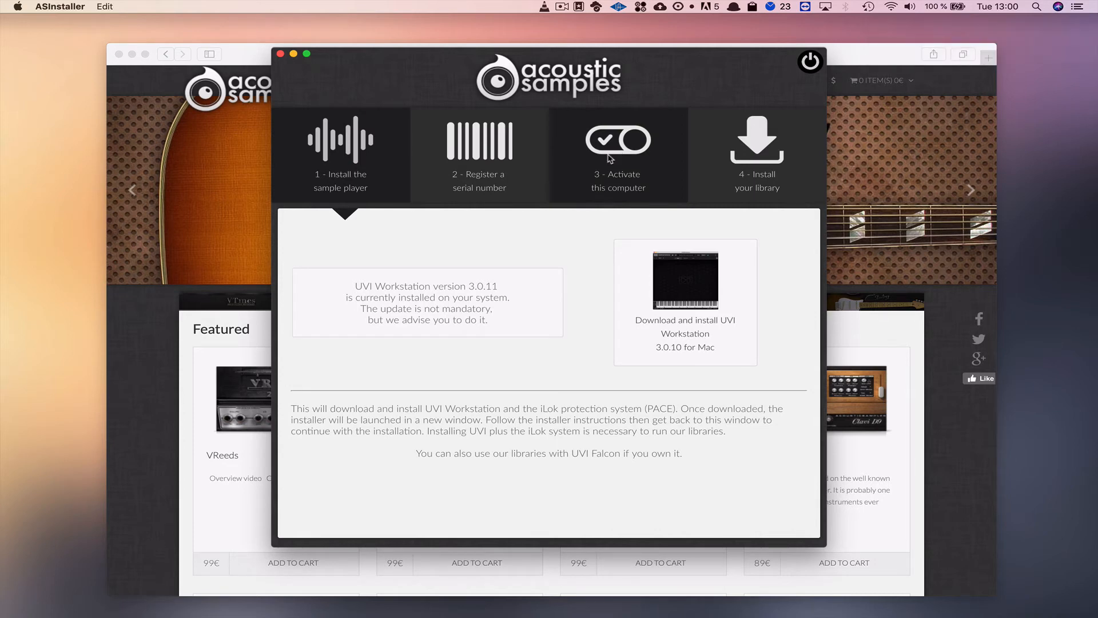
# Go to step 3 'Activate this computer' and open the iLok License Manager.
pyautogui.click(617, 140)
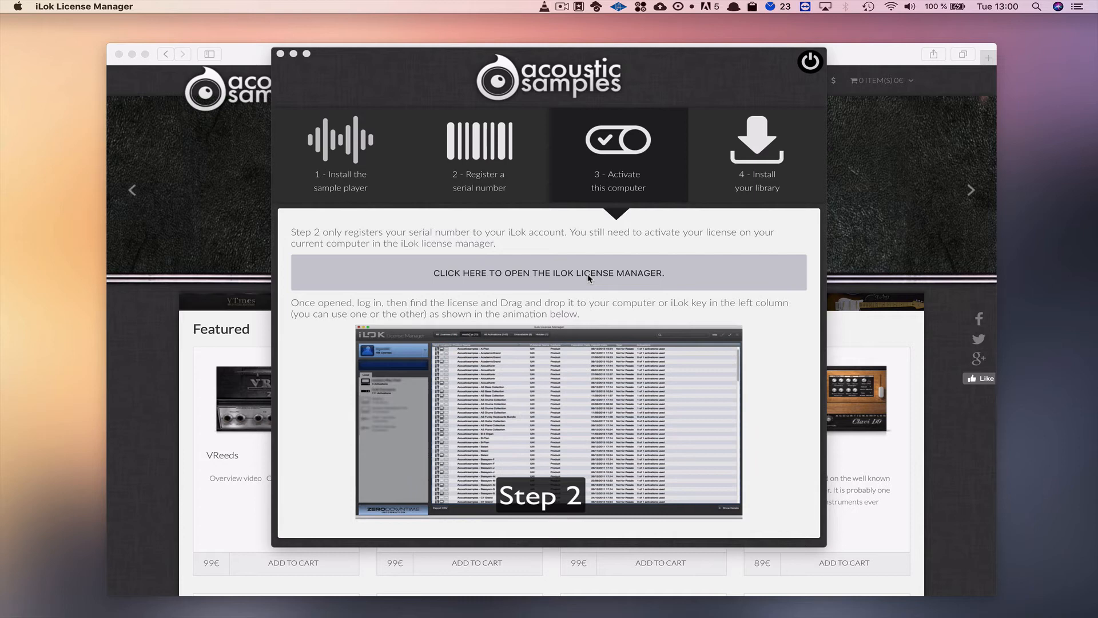
pyautogui.click(549, 272)
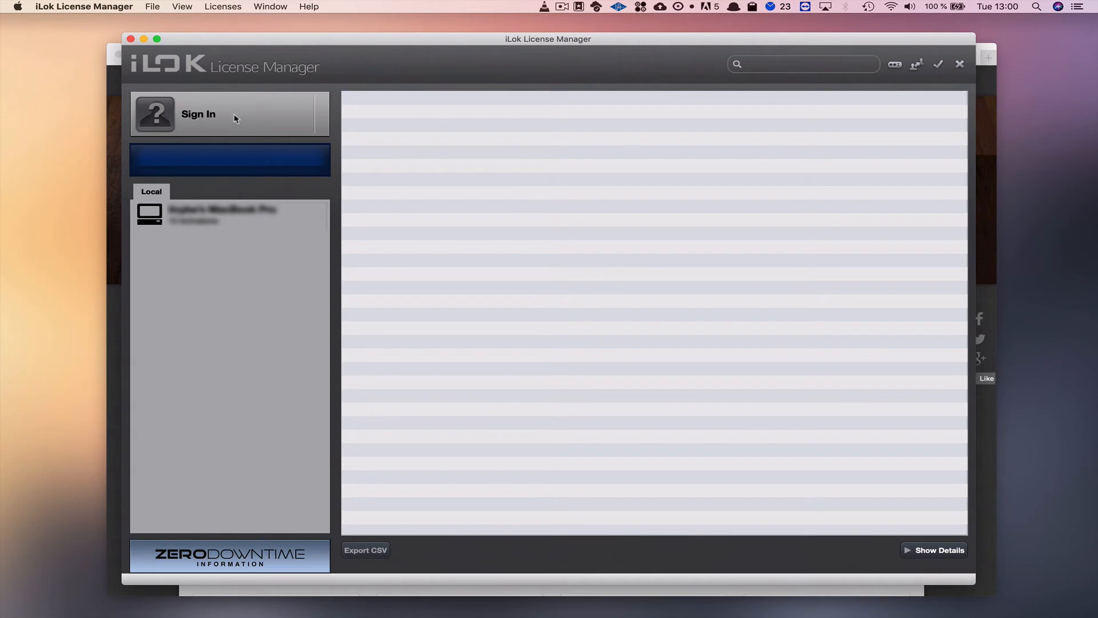
# Sign in to iLok and activate the AS Guitar Collection license on this computer.
pyautogui.click(199, 113)
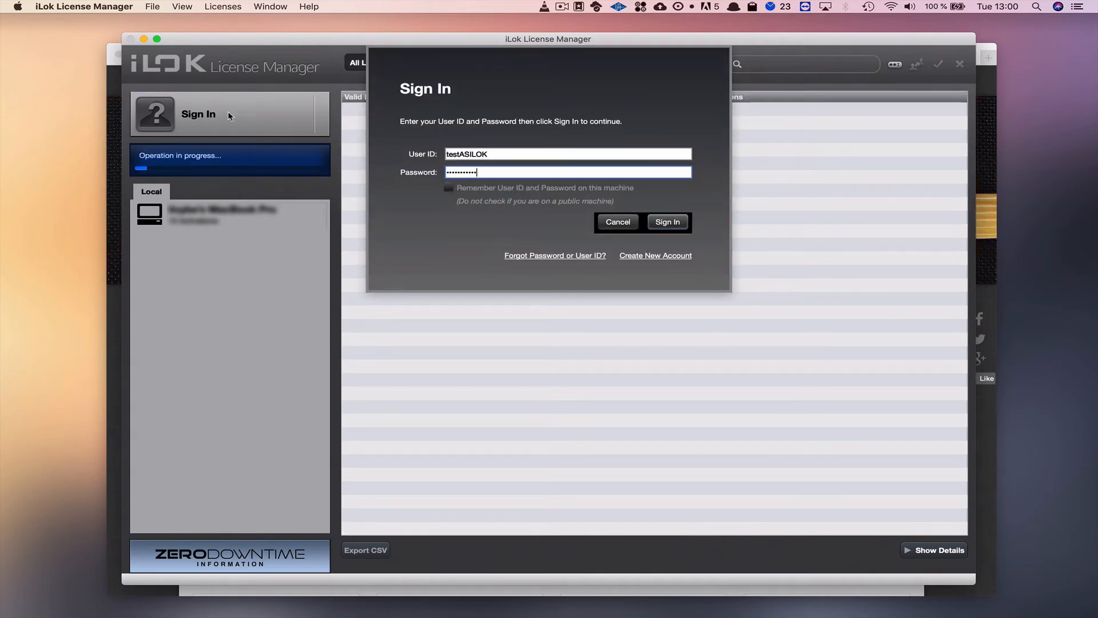
pyautogui.click(668, 222)
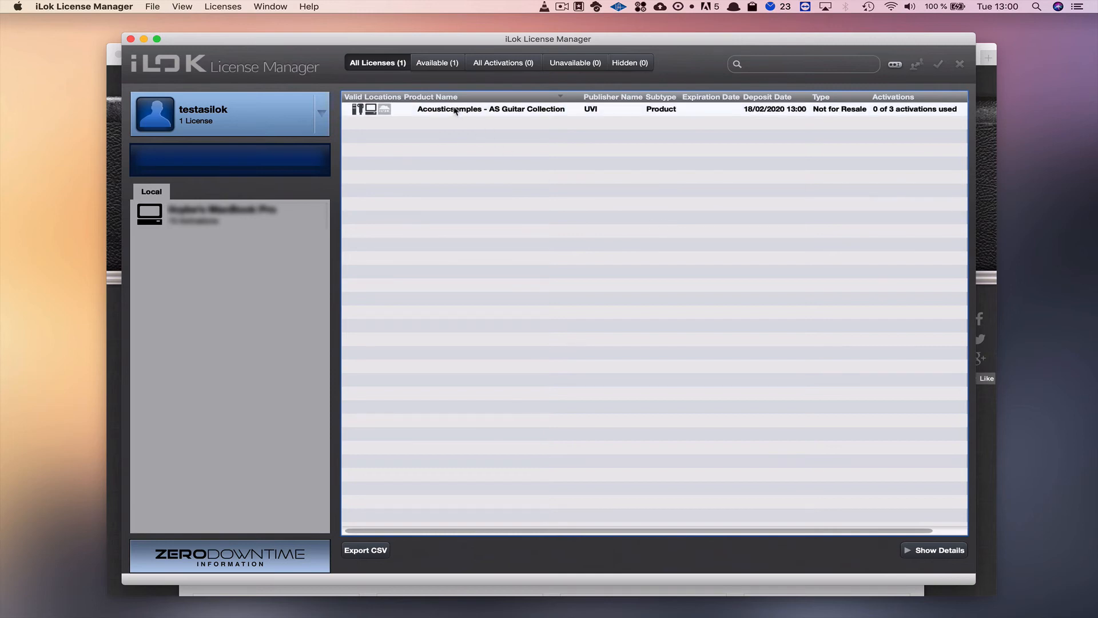
pyautogui.click(455, 110)
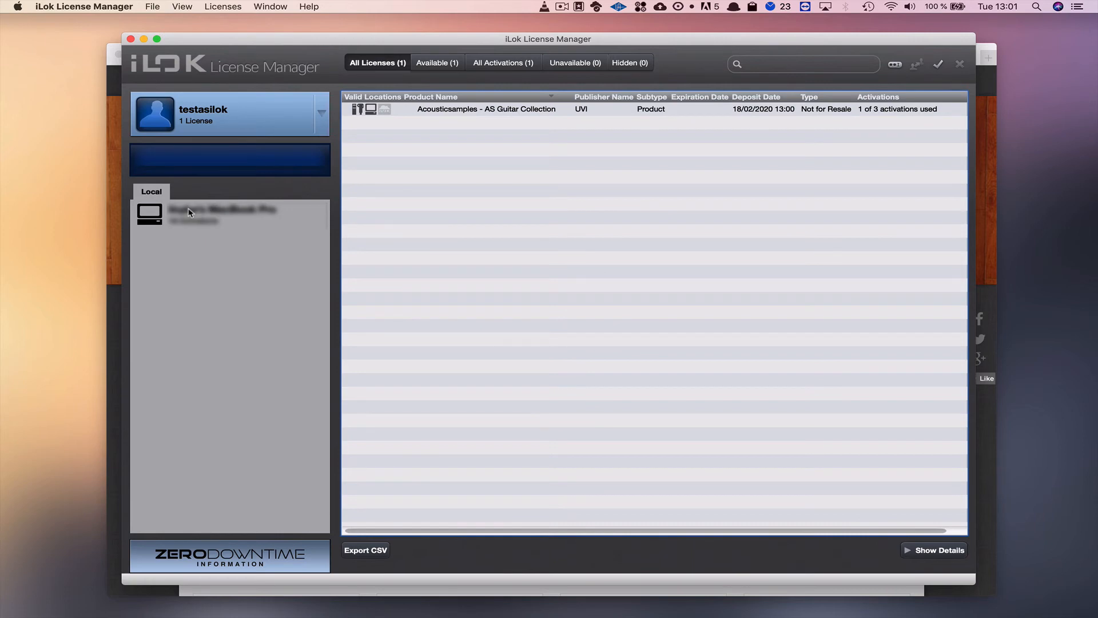
pyautogui.click(82, 5)
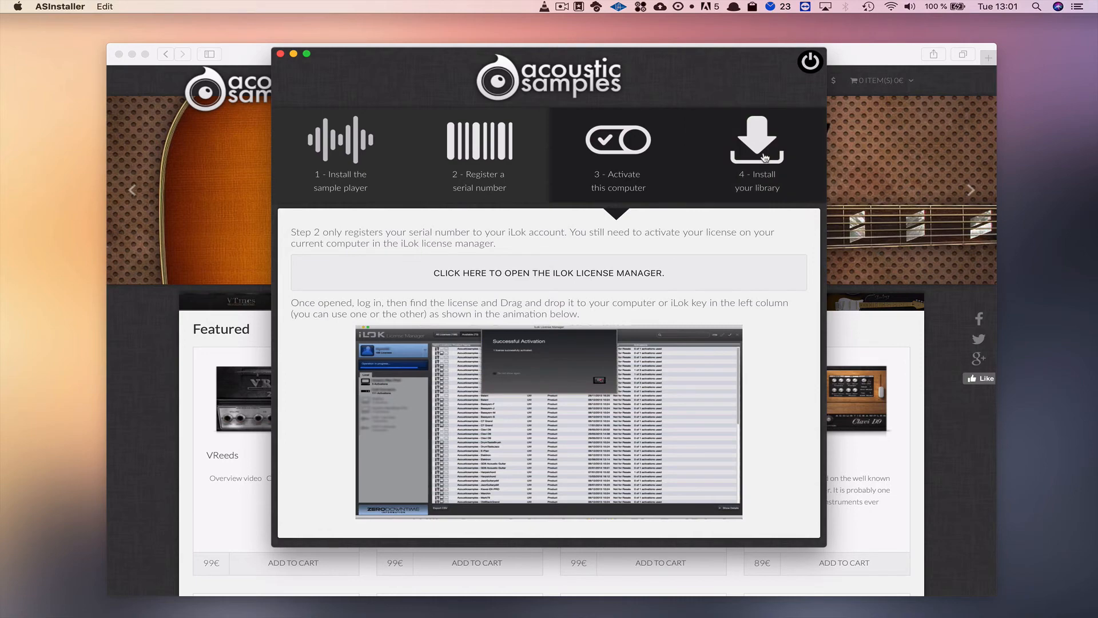
# From step 4's library list, install Sunbird-EDC.rar into the Macdocs folder.
pyautogui.click(757, 142)
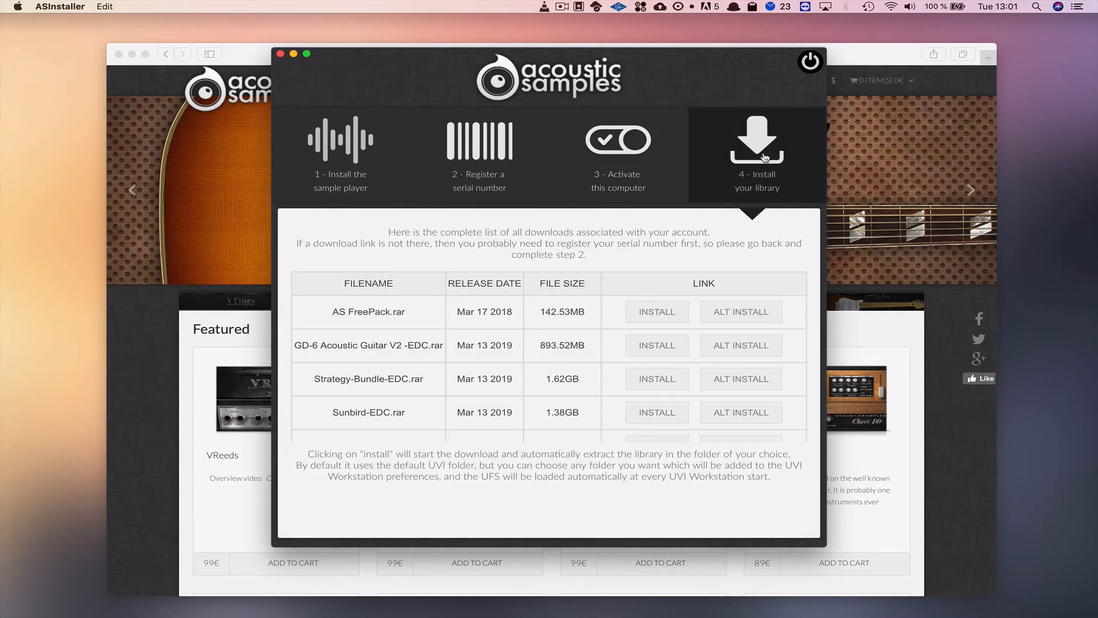
pyautogui.moveTo(705, 275)
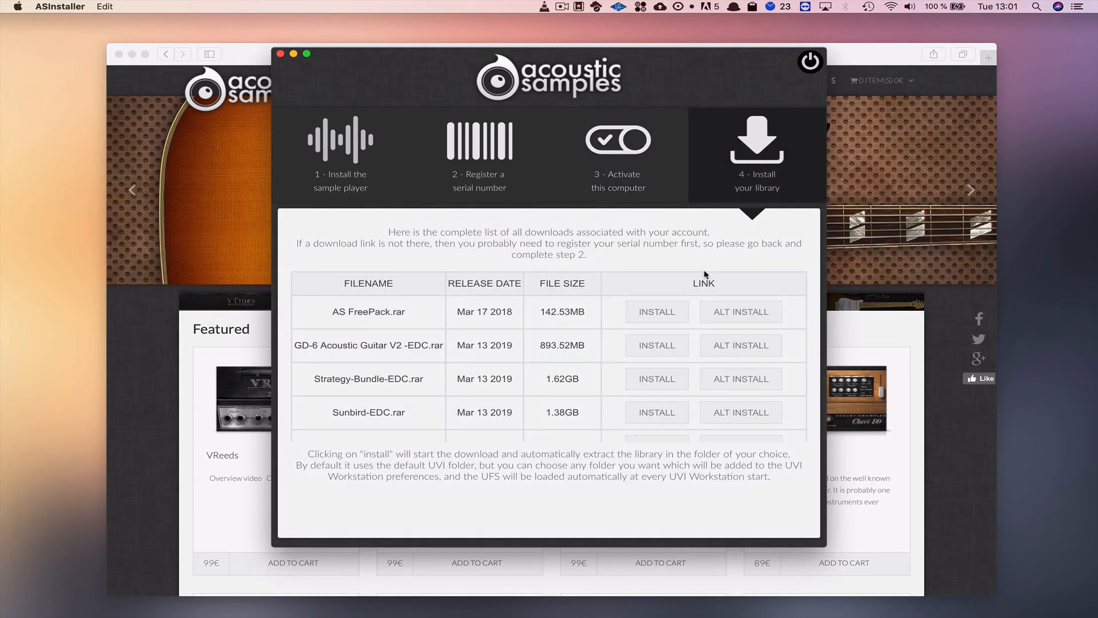
pyautogui.moveTo(613, 380)
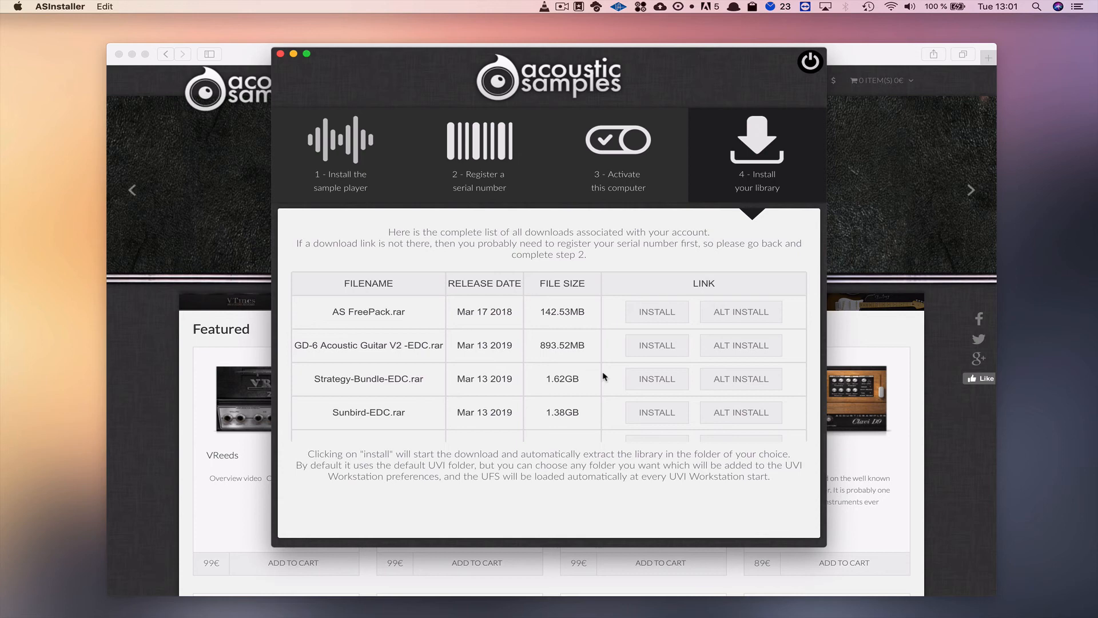
pyautogui.scroll(-3)
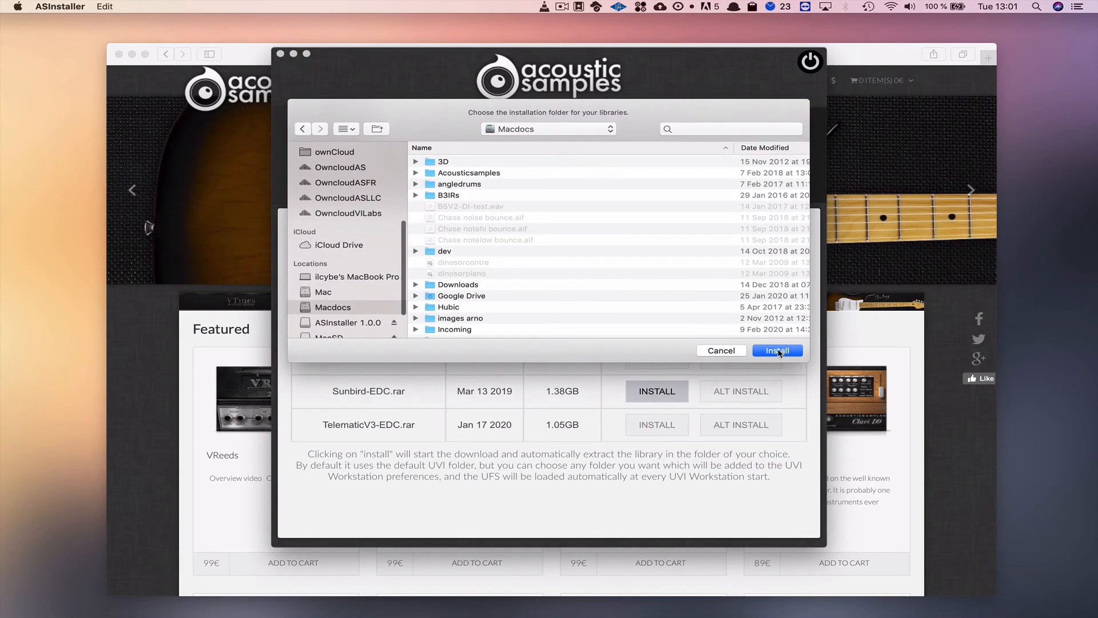
pyautogui.click(778, 350)
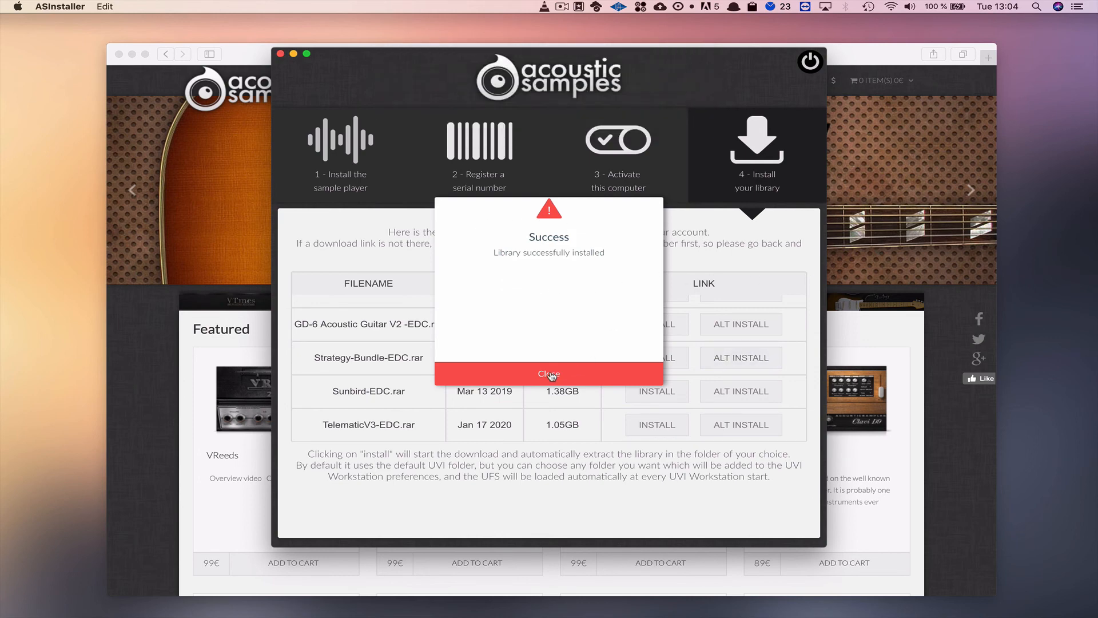
pyautogui.click(549, 373)
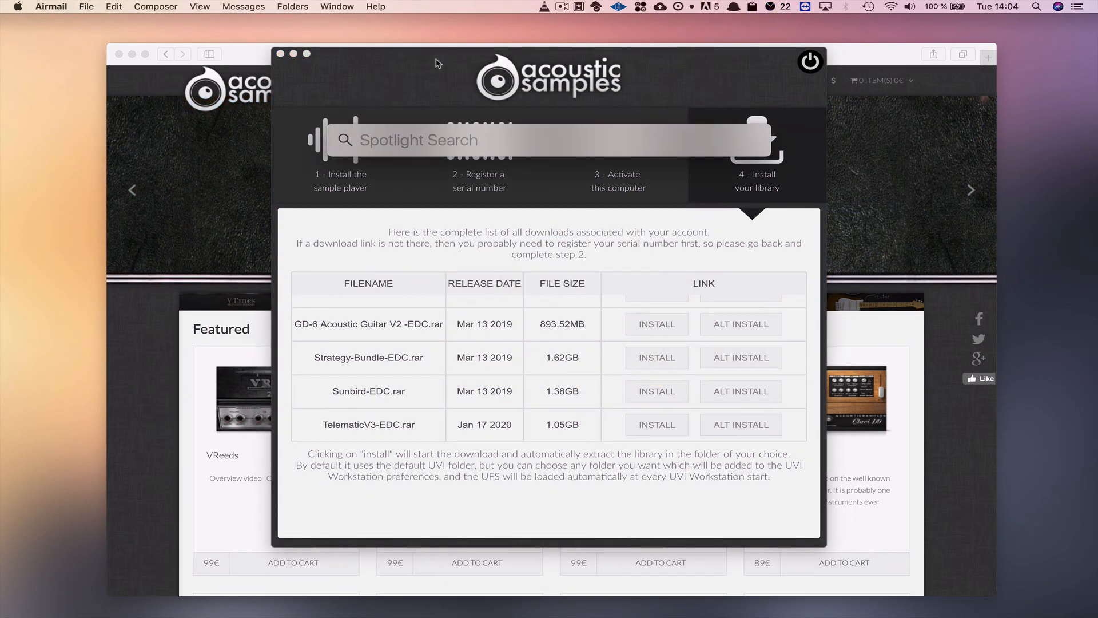
# Launch UVI Workstation via Spotlight and select the Sunbird soundbank in the browser.
pyautogui.write('uviWorkstation')
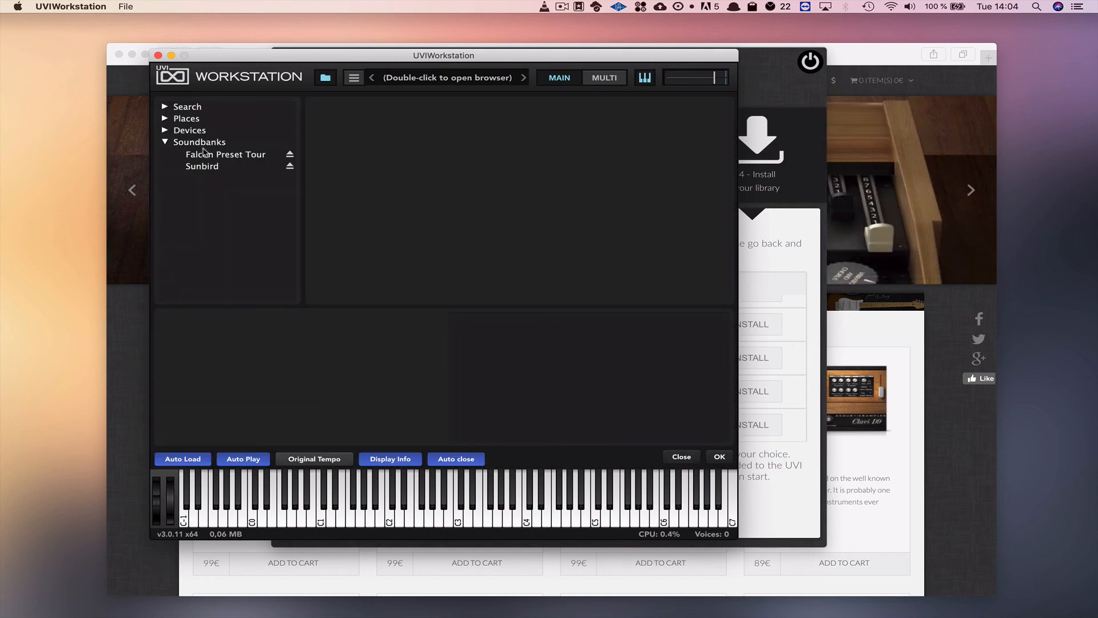
pyautogui.click(202, 166)
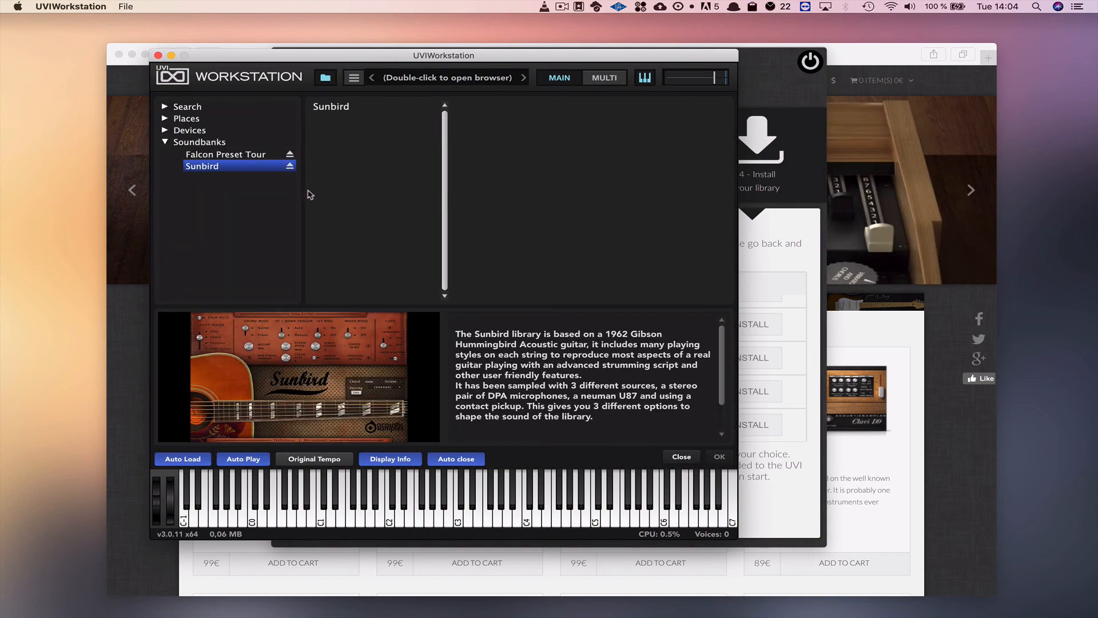